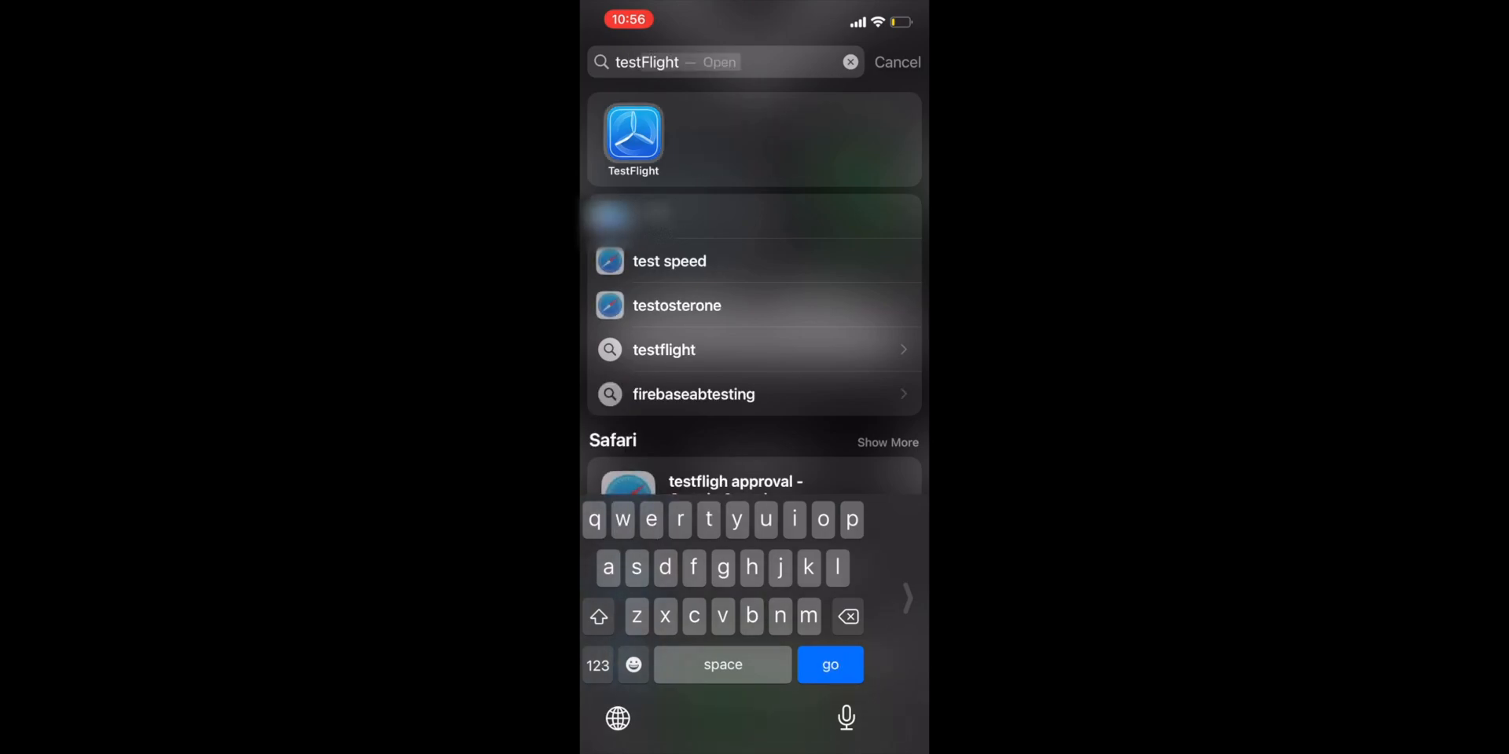
- Open TestFlight and view the Logseq beta build's detail page
click(632, 140)
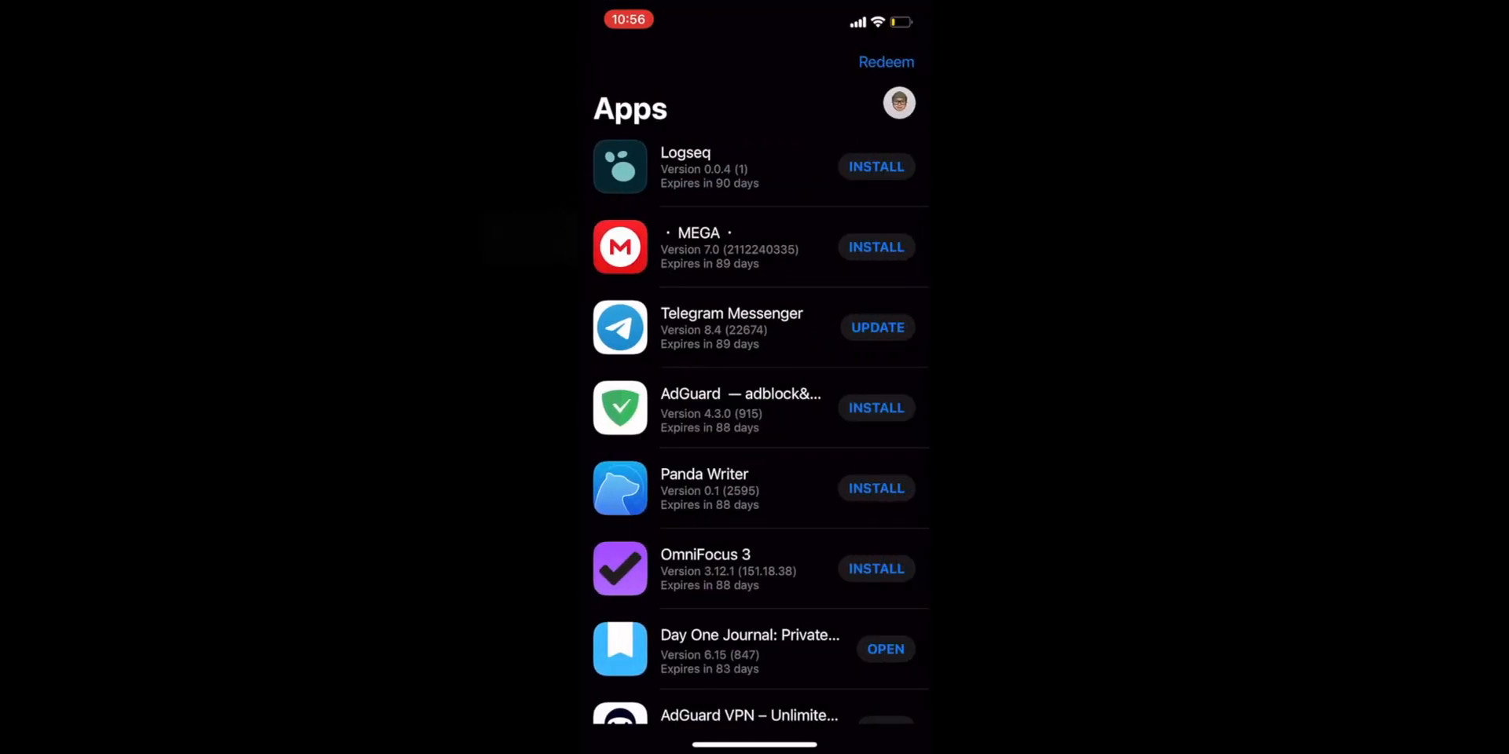
click(709, 166)
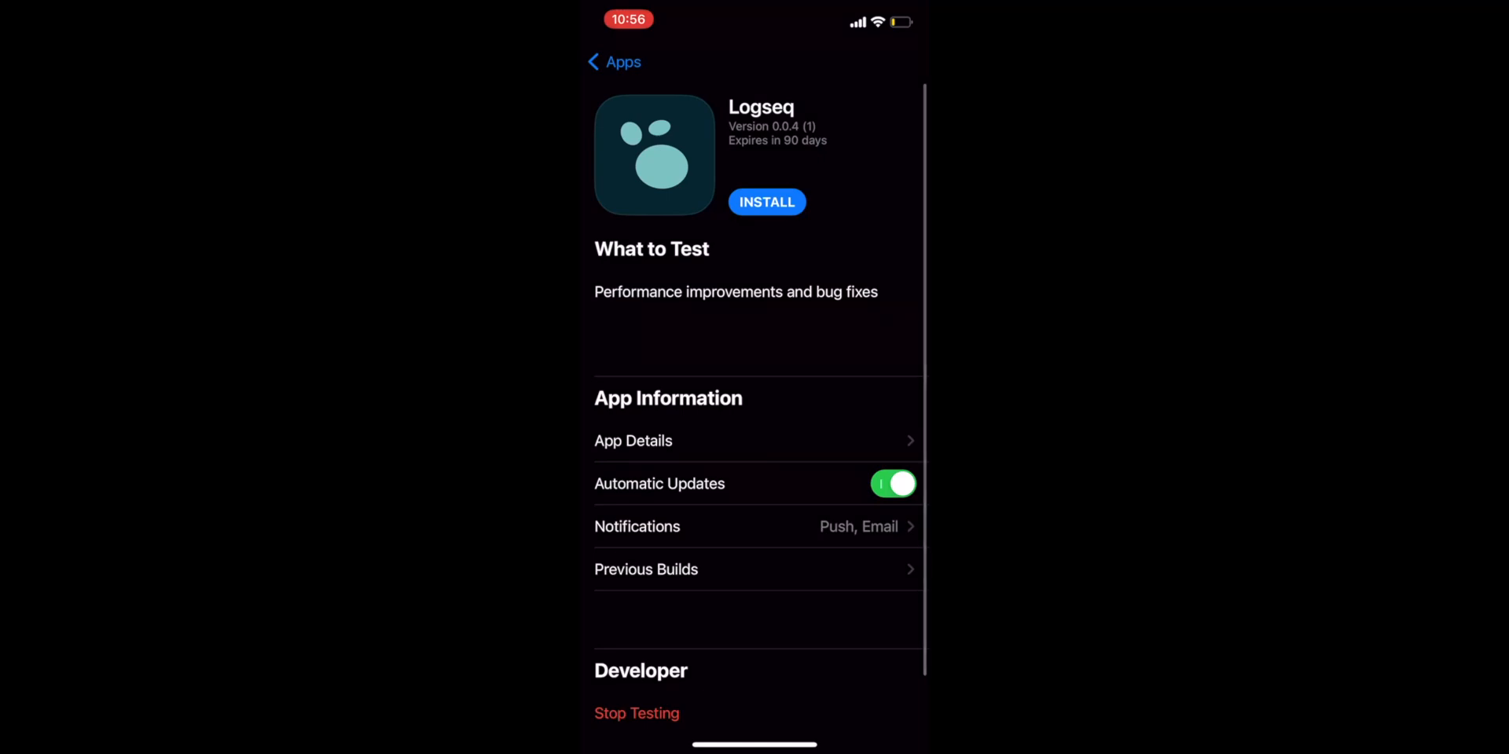
- Install the Logseq beta from TestFlight and wait for it to become openable
click(767, 202)
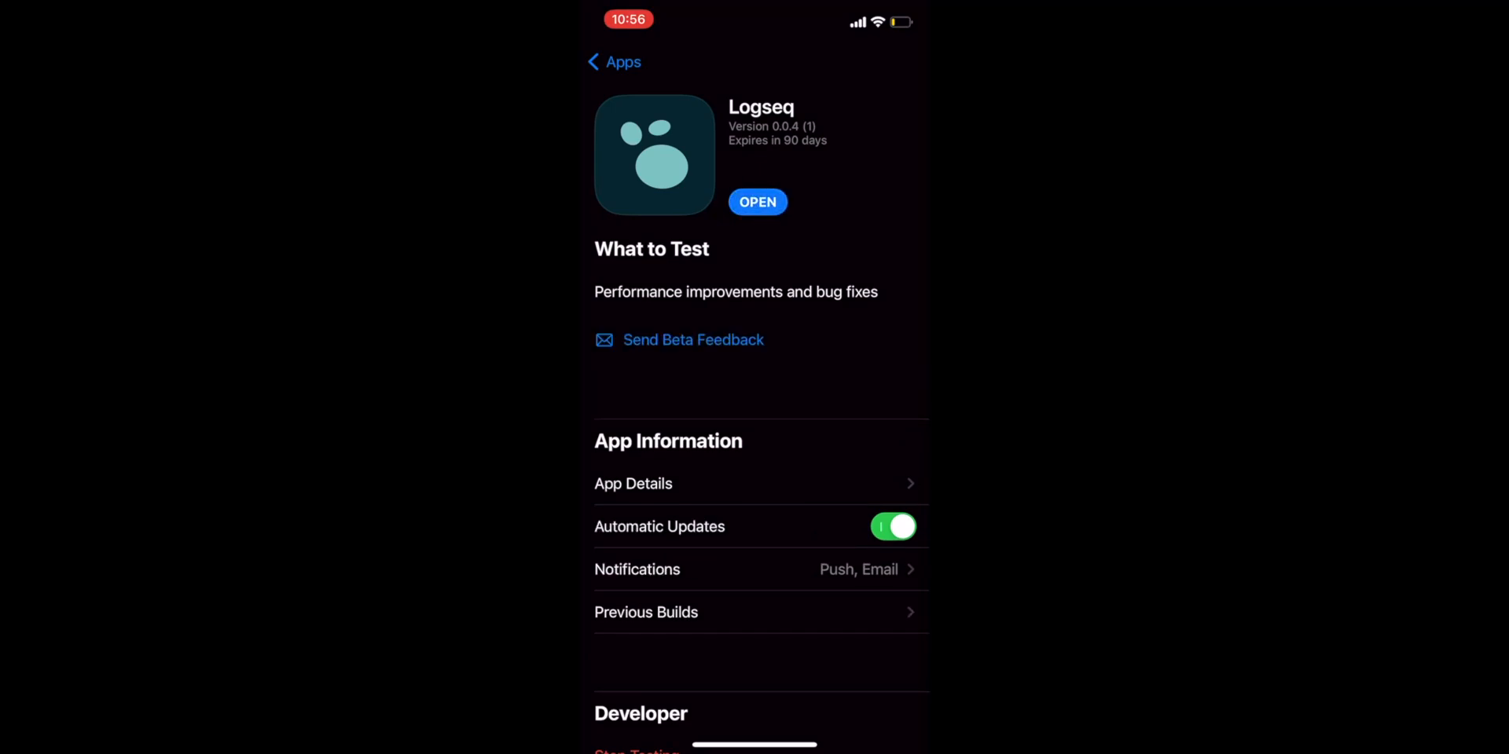
click(757, 202)
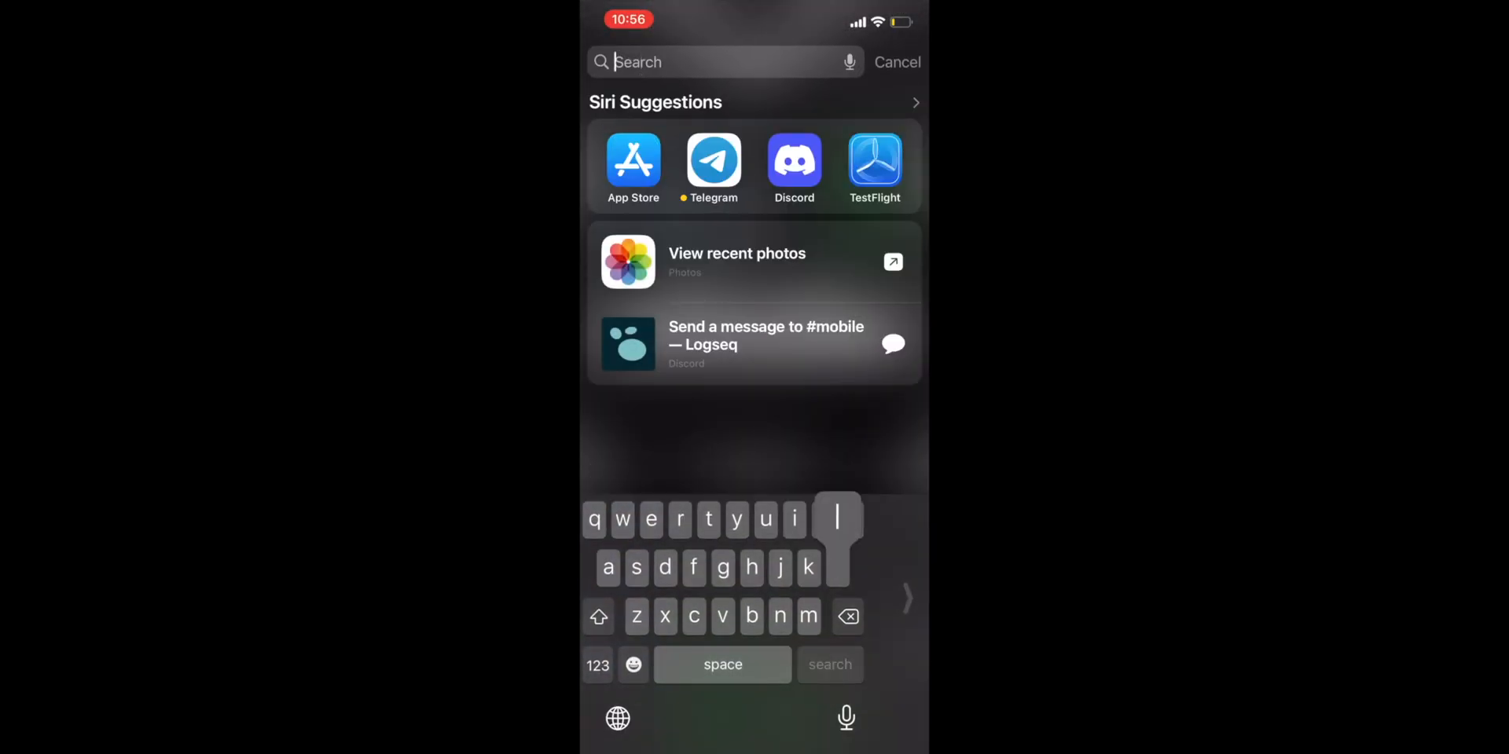
- Search for 'logseq' and select the Logseq folder on iCloud Drive in Files
text(logseq)
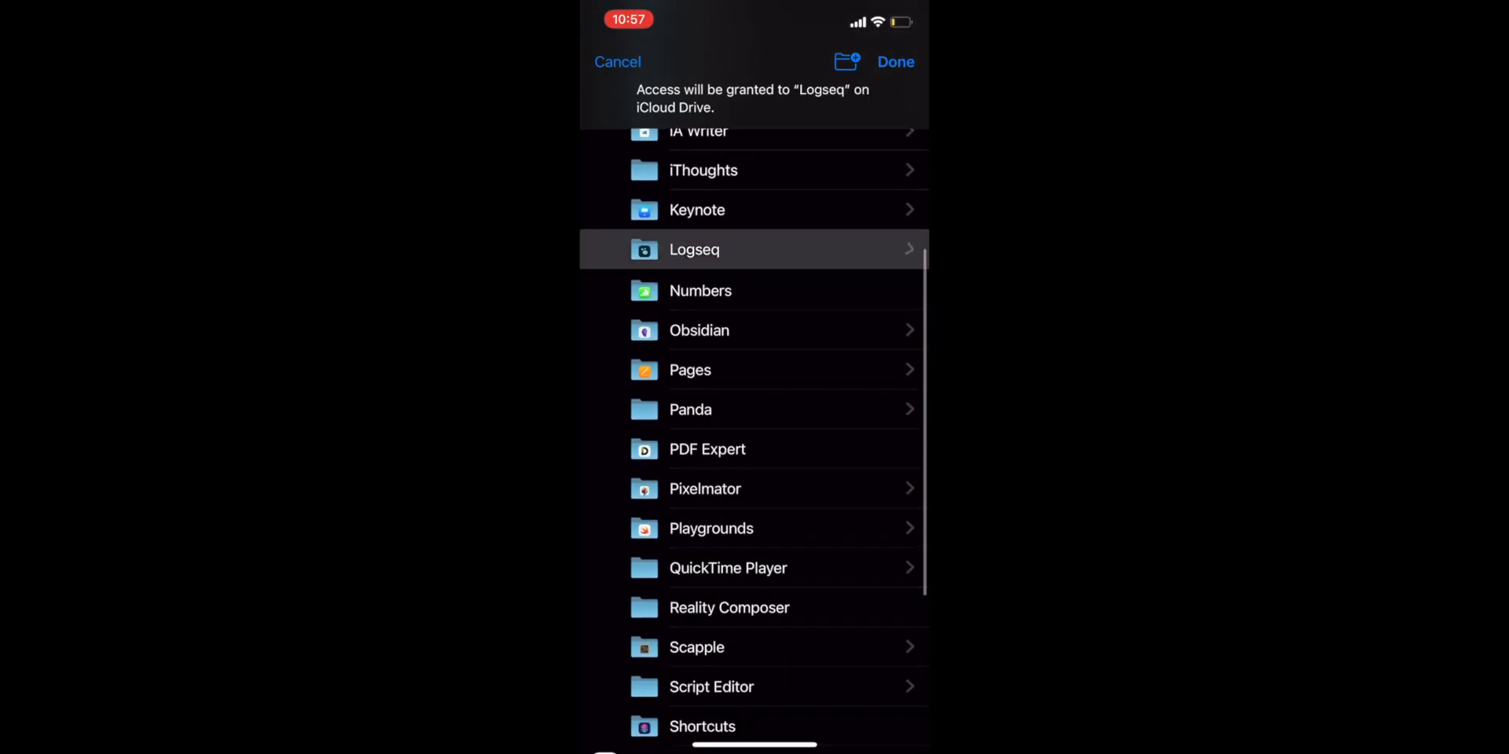
- Grant Logseq access to the iCloud folder, then start adding a new graph on desktop
click(694, 249)
text(Yi)
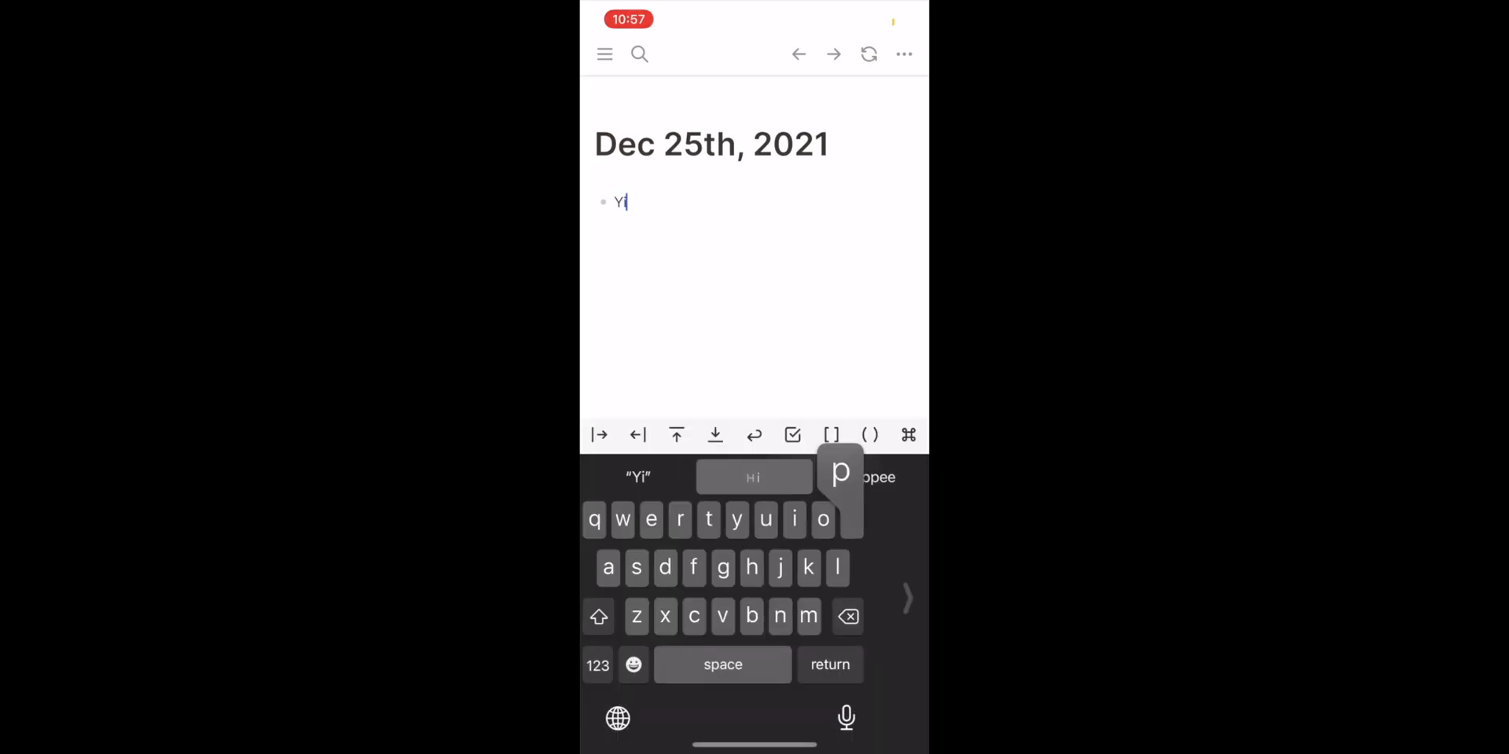
text(ppee)
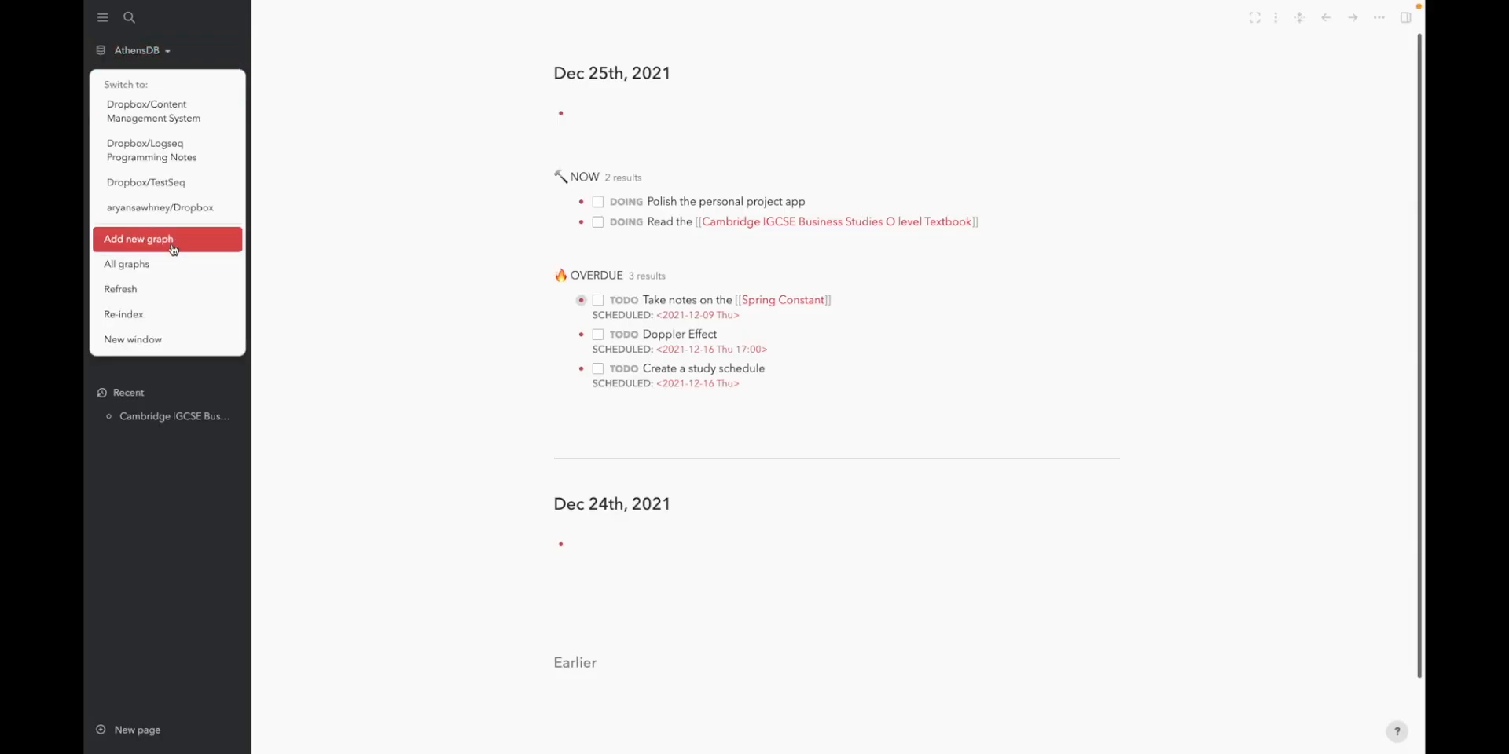
click(137, 239)
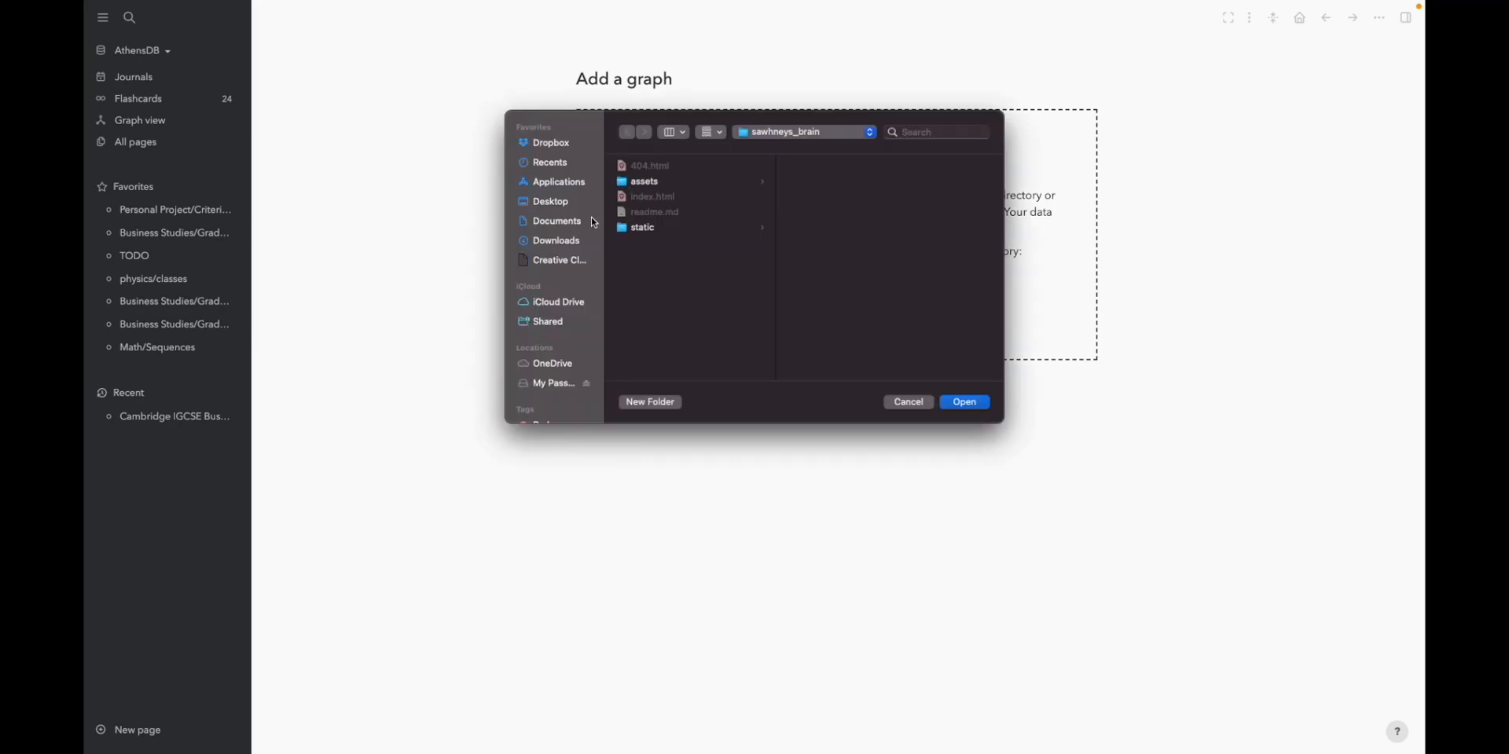
- Browse iCloud Drive > Logseq and open the Logseq Database folder
click(558, 301)
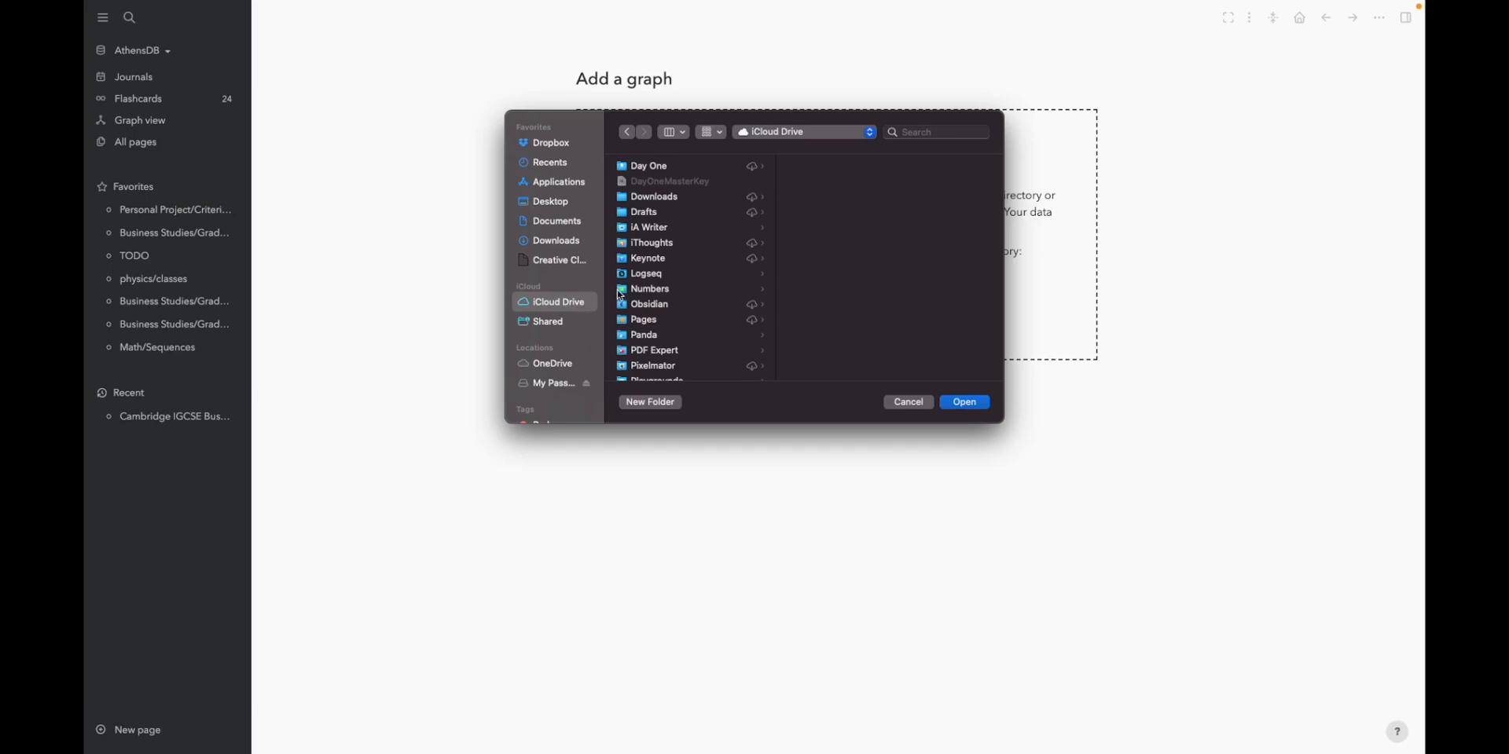
click(646, 273)
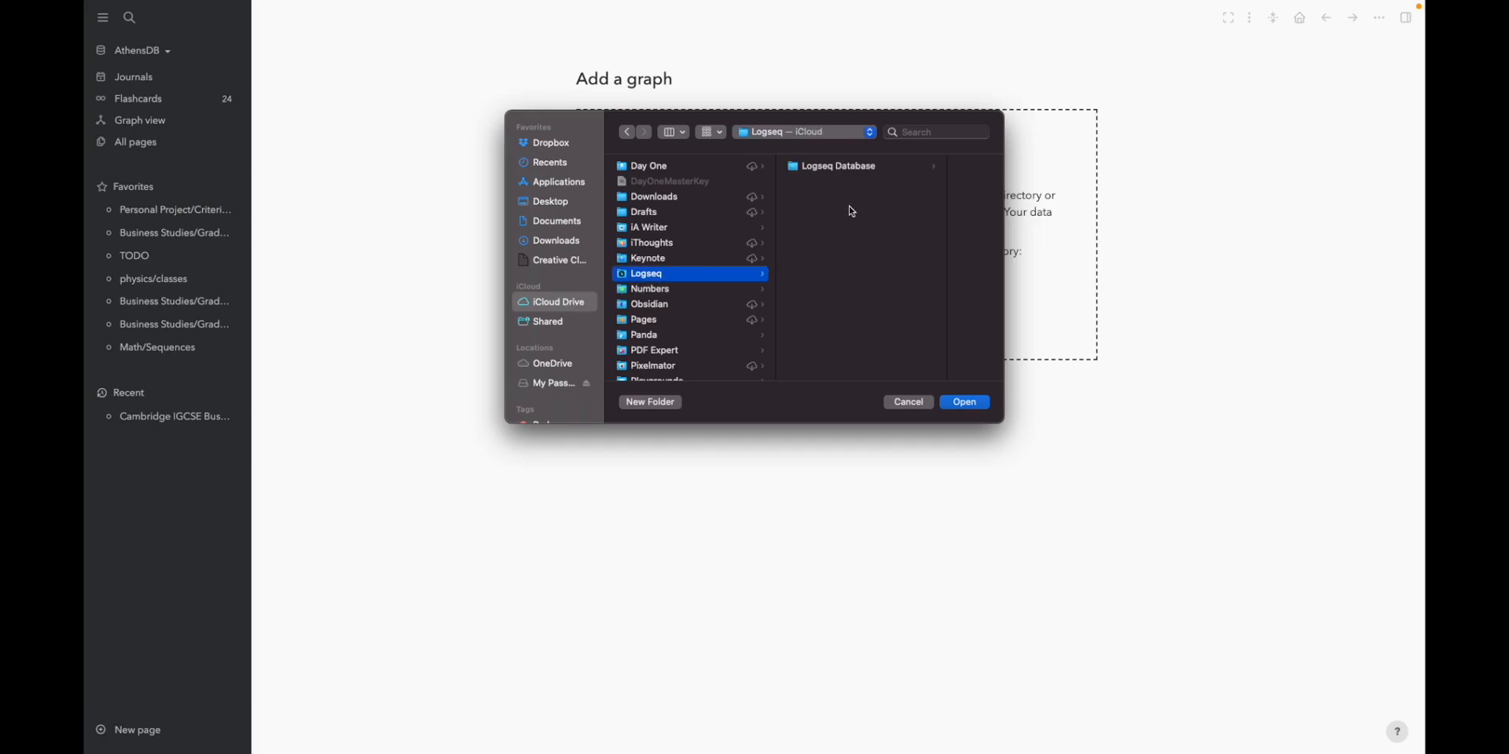
mouse_move(739, 279)
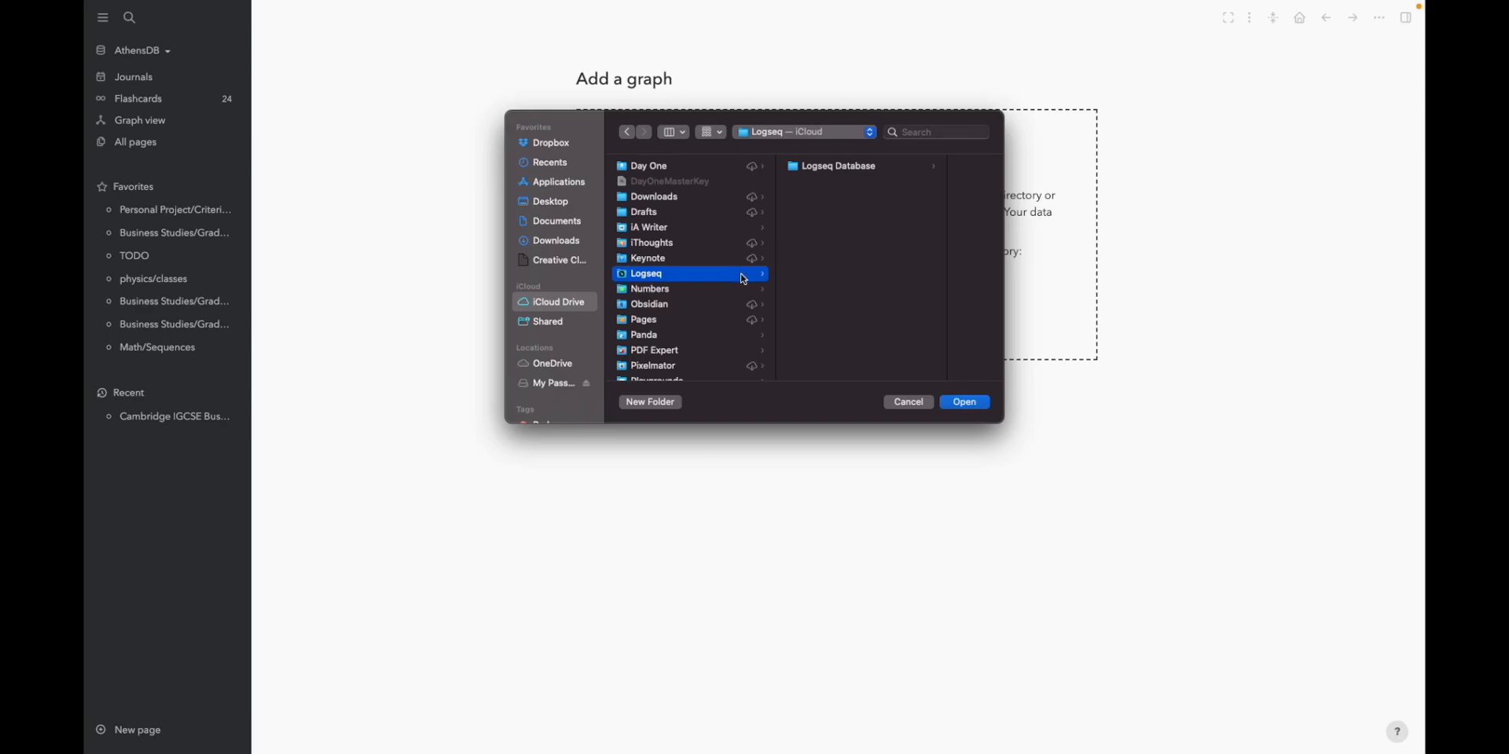
click(837, 166)
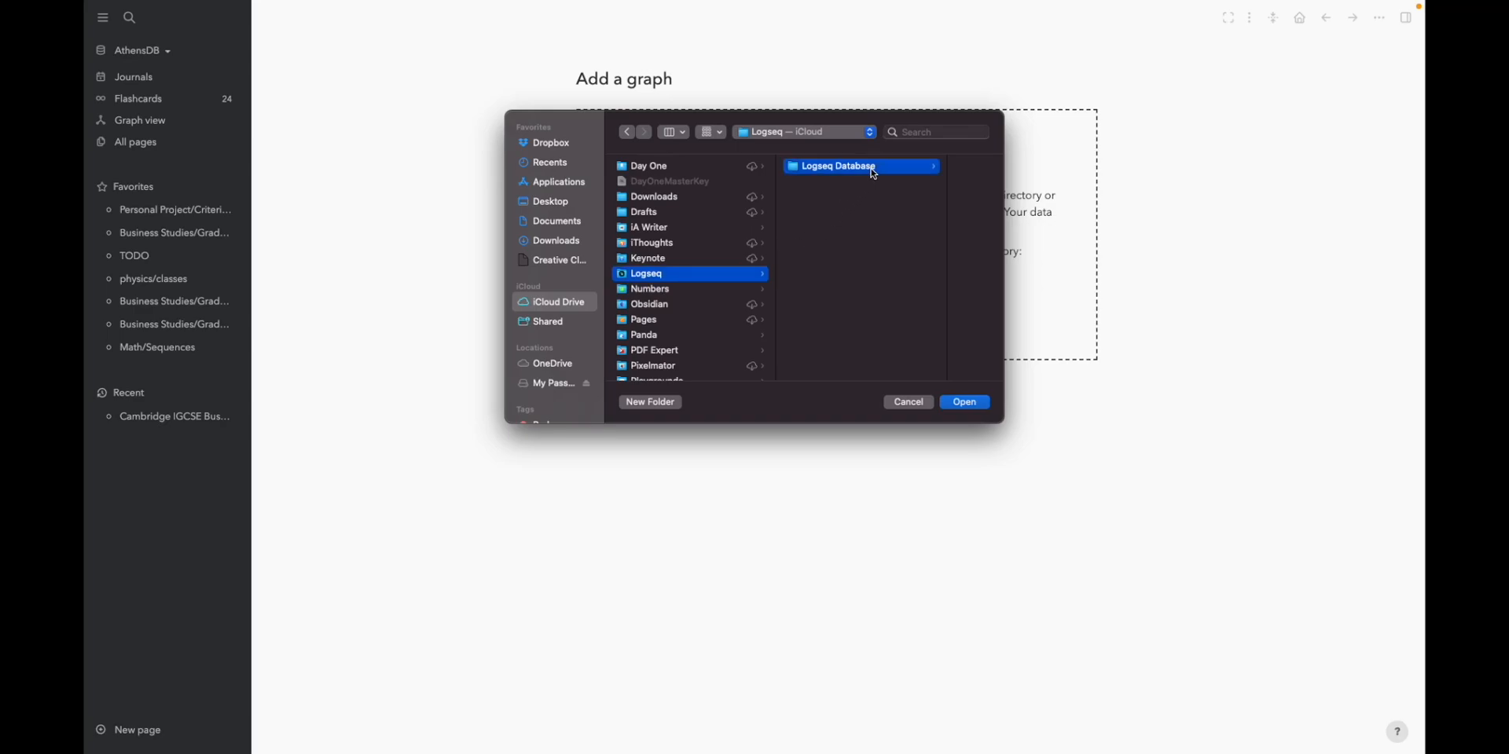
double_click(836, 166)
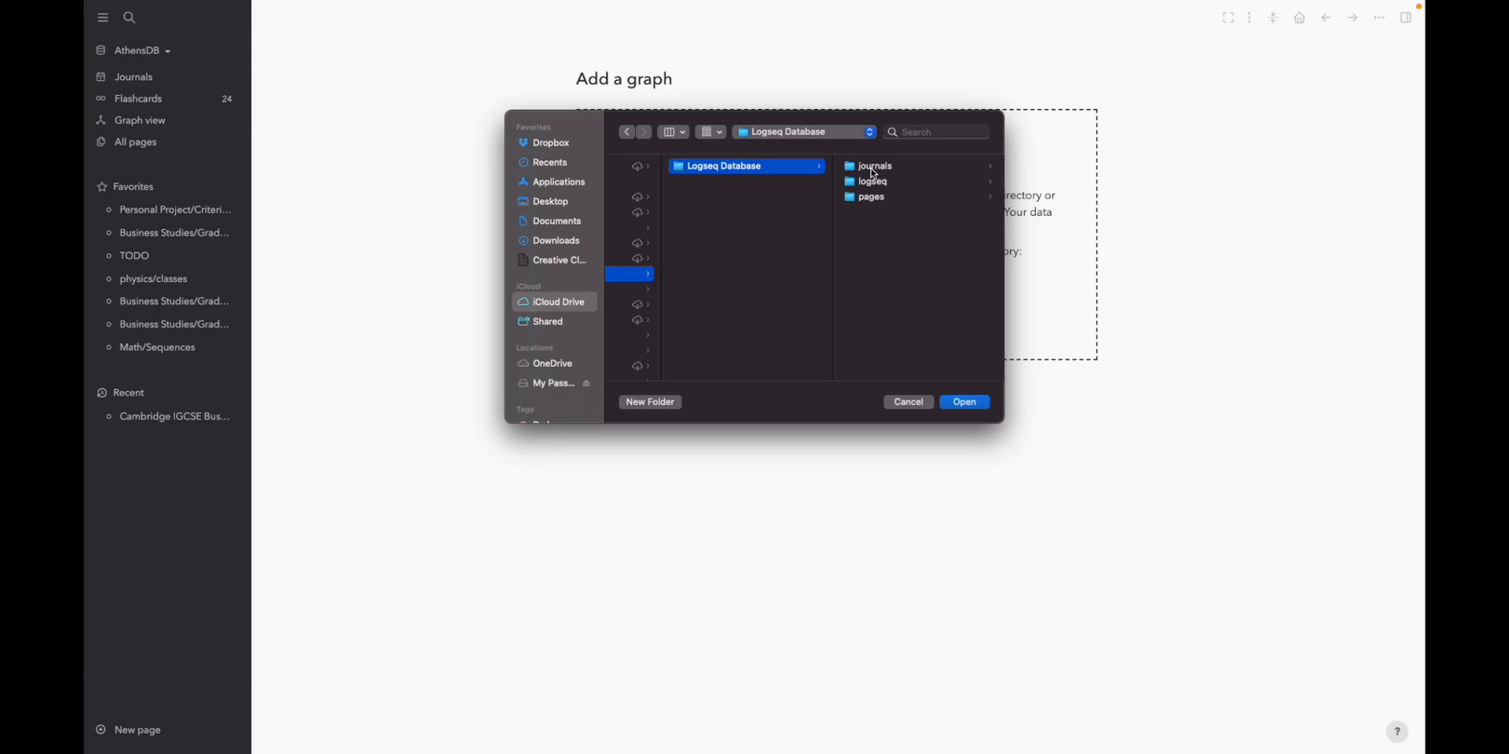